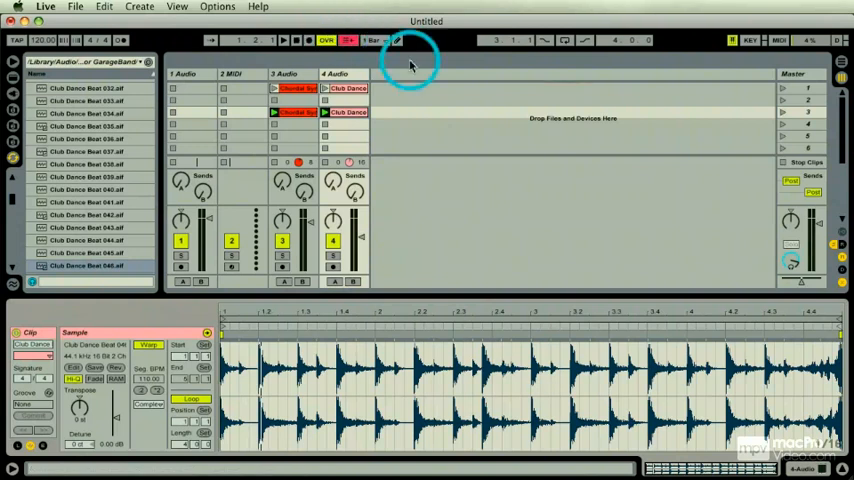
{"action": "mouse_move", "coordinate": [780, 116]}
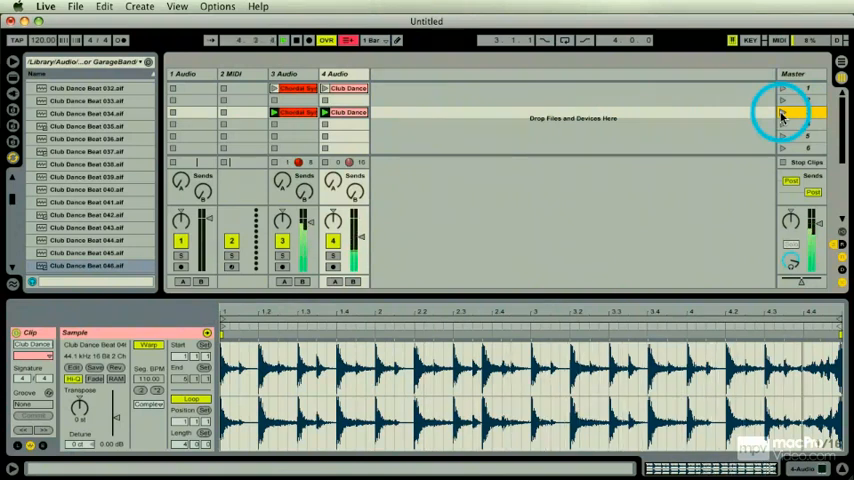
Step: Select the Club Dance Beat clip to show its additional Clip View panels
{"action": "left_click", "coordinate": [276, 112]}
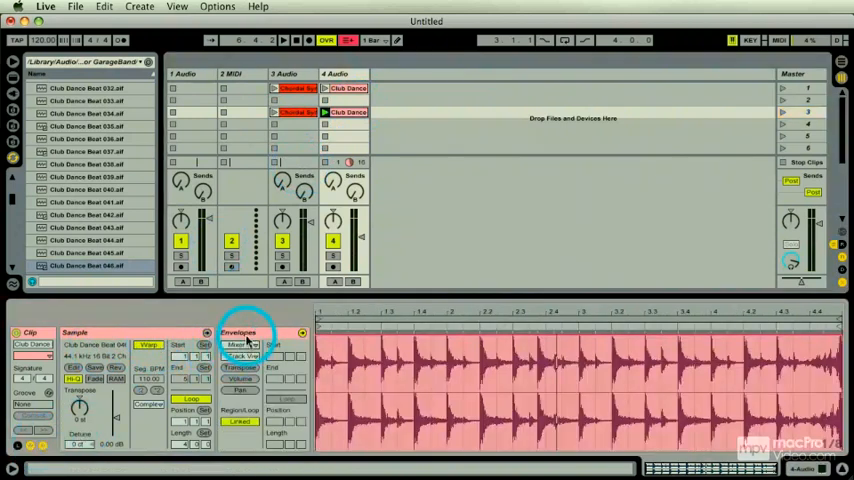
Step: Show the Envelopes box, set Warp mode to Beats and choose the Sample Offset envelope
{"action": "left_click", "coordinate": [244, 344]}
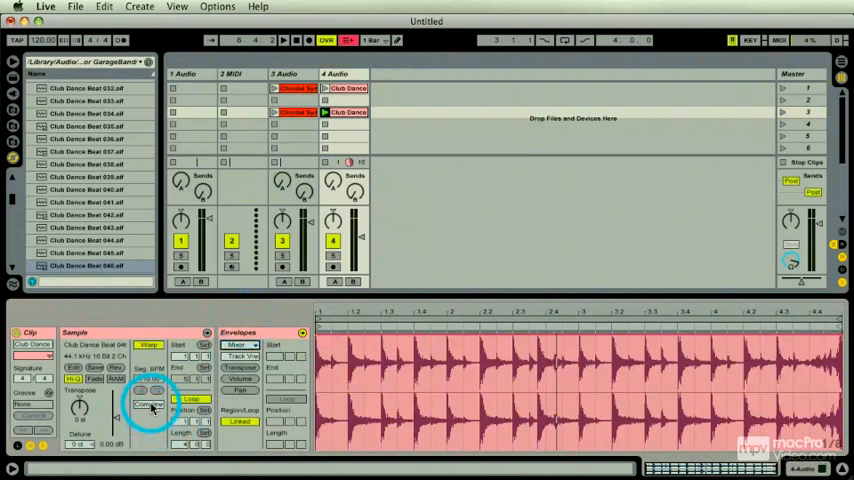
{"action": "left_click", "coordinate": [148, 404]}
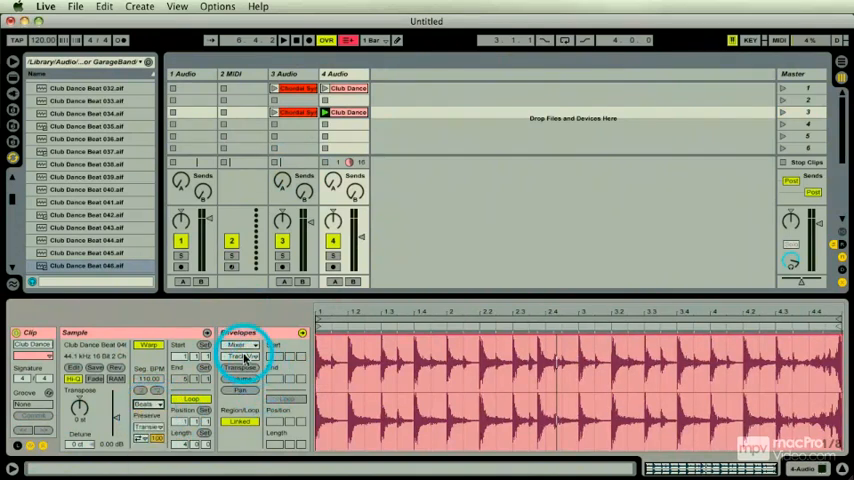
{"action": "left_click", "coordinate": [240, 356]}
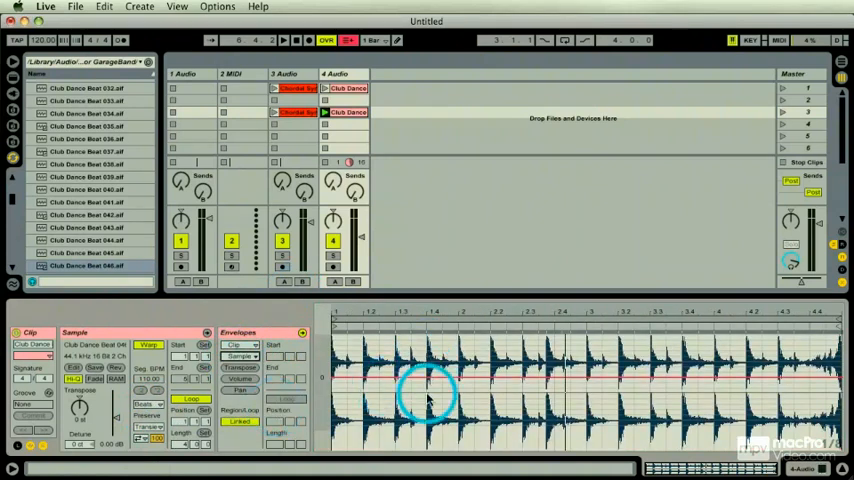
Step: Set the envelope grid from the context menu, ready to pencil in Sample Offset steps
{"action": "right_click", "coordinate": [460, 344]}
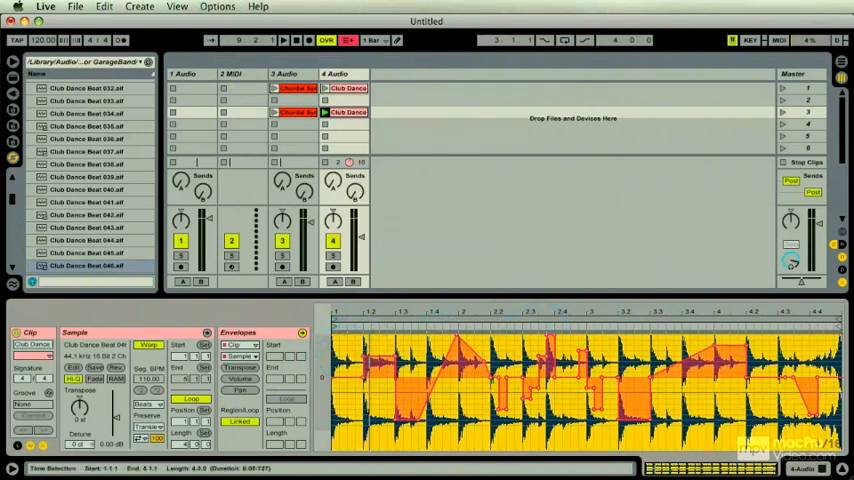
Step: Copy the drawn Sample Offset envelope from the drum clip's context menu
{"action": "right_click", "coordinate": [420, 350]}
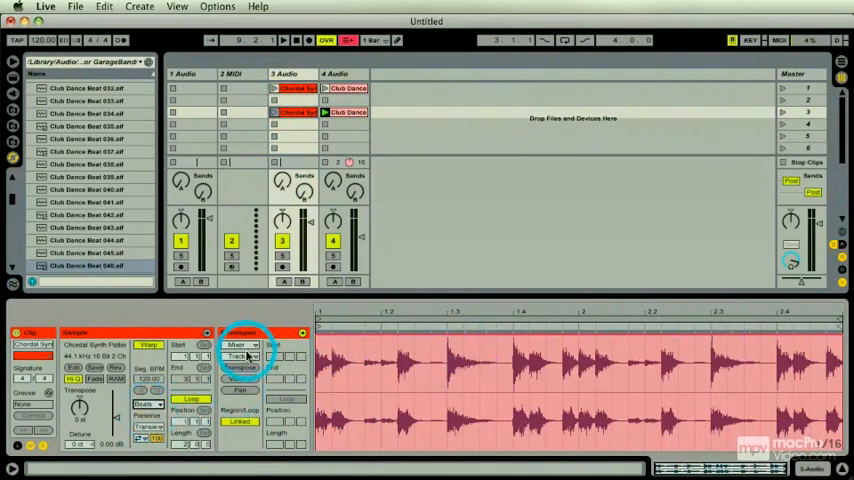
Step: Show the second clip's Envelopes box, set Warp to Beats and choose Sample Offset for pasting
{"action": "left_click", "coordinate": [240, 332]}
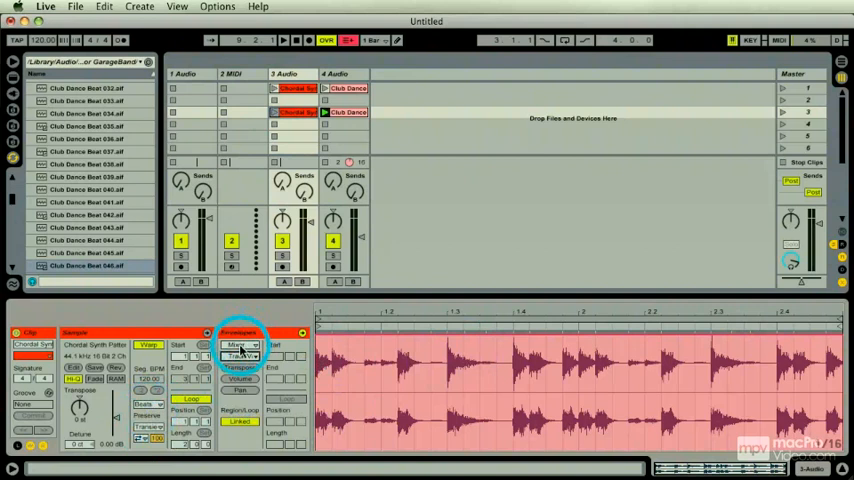
{"action": "left_click", "coordinate": [240, 344]}
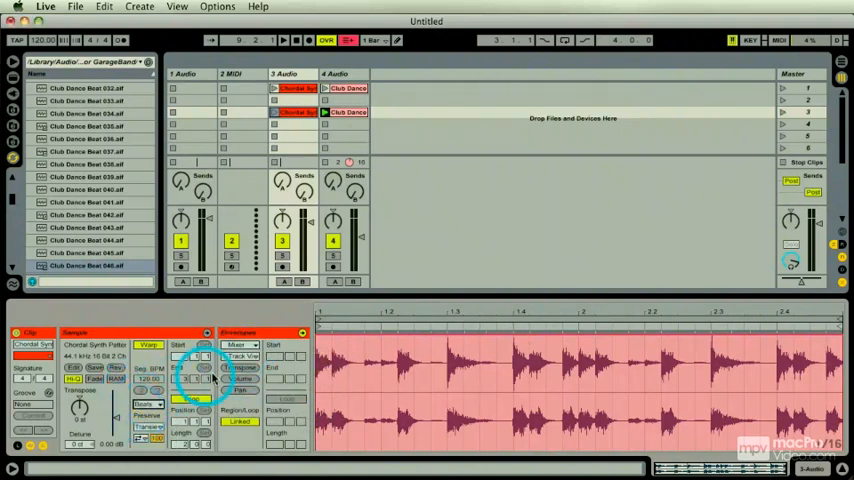
{"action": "left_click", "coordinate": [242, 344]}
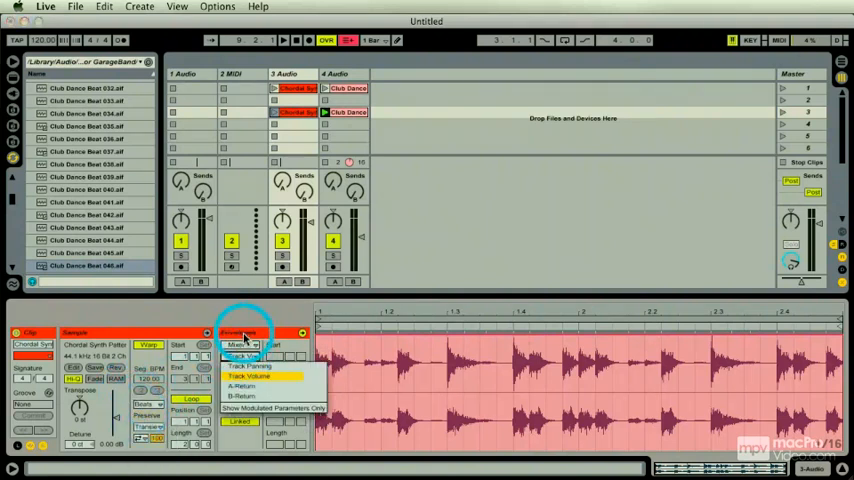
{"action": "left_click", "coordinate": [242, 344]}
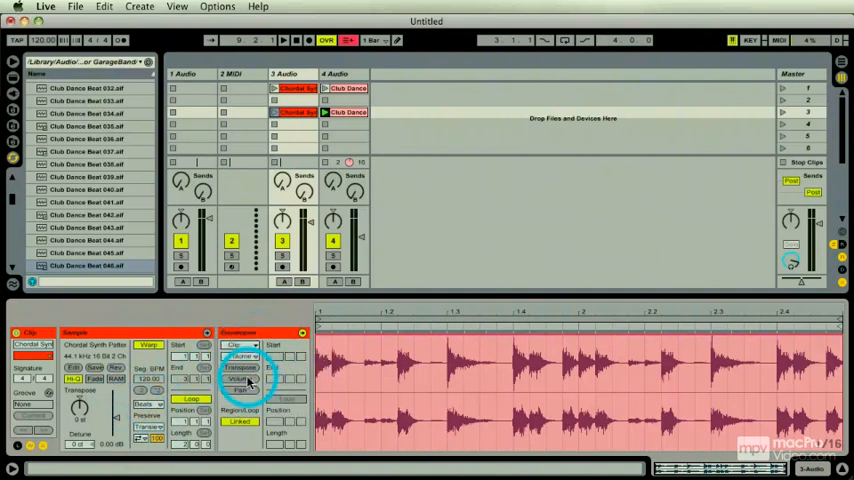
{"action": "left_click", "coordinate": [240, 356]}
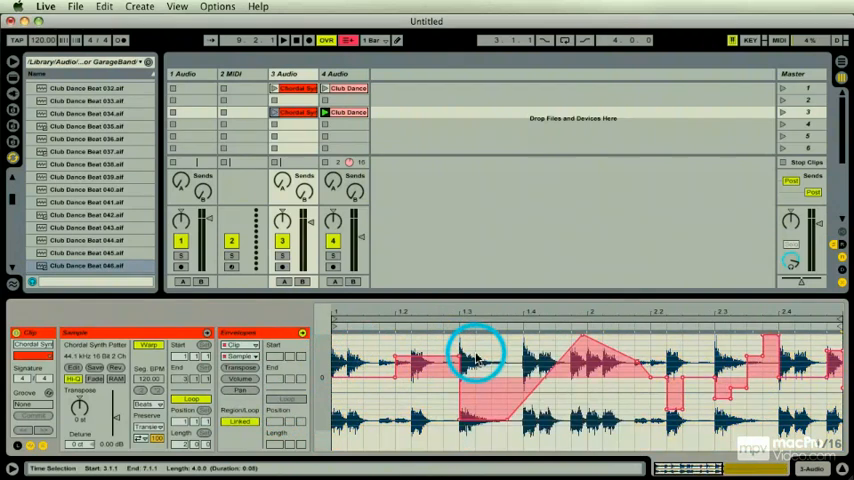
Step: Select the first Club Dance Beat clip and show its Warp Mode choices
{"action": "left_click", "coordinate": [276, 112]}
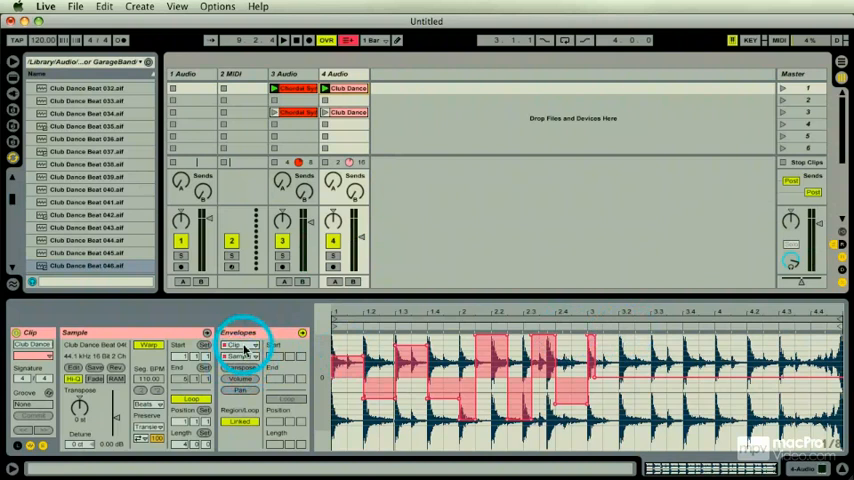
{"action": "left_click", "coordinate": [240, 344]}
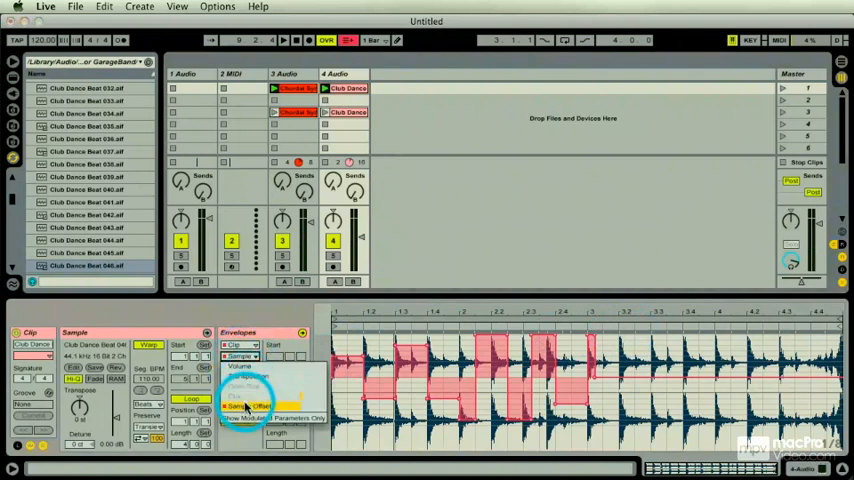